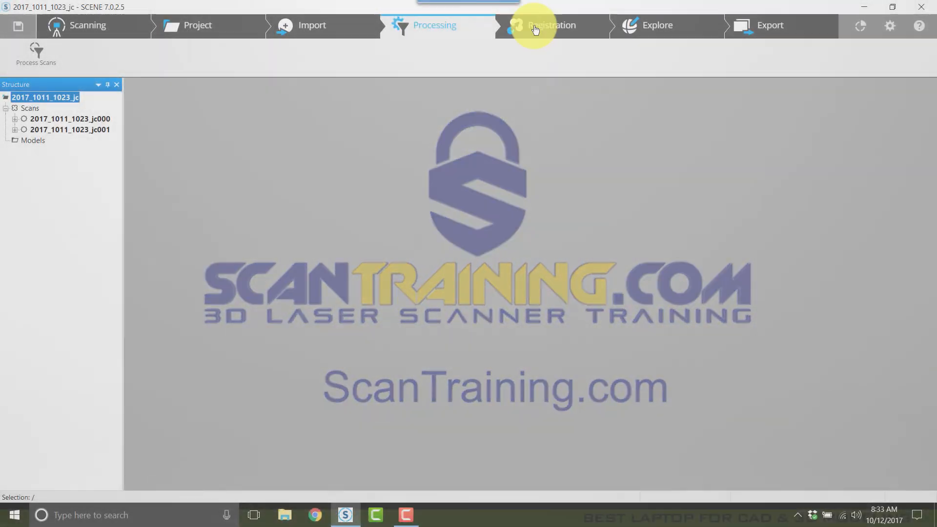
- Begin a manual registration from the Registration workspace and choose the Scans cluster
left_click(551, 26)
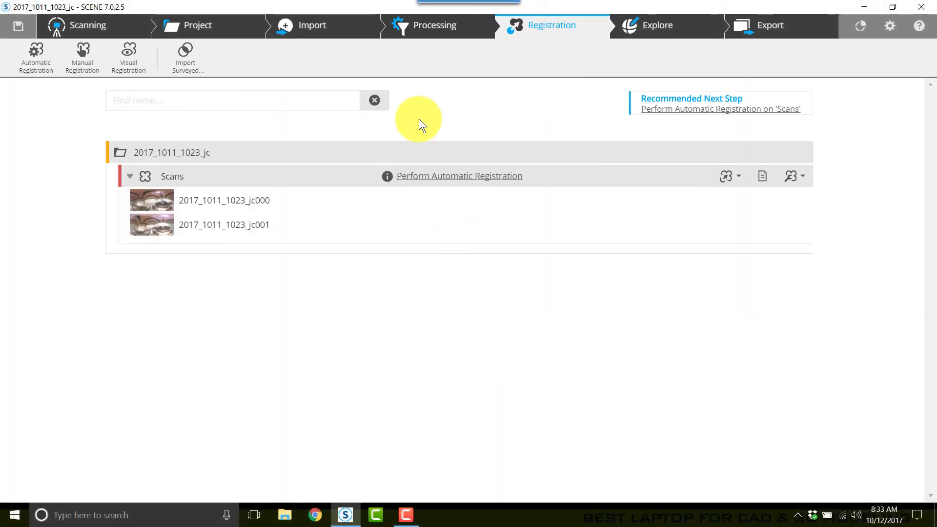
mouse_move(439, 245)
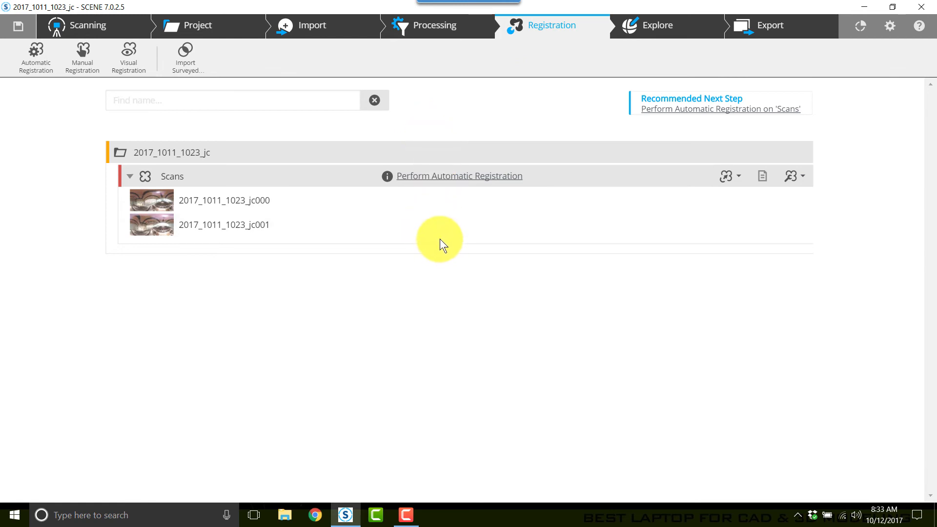
mouse_move(127, 94)
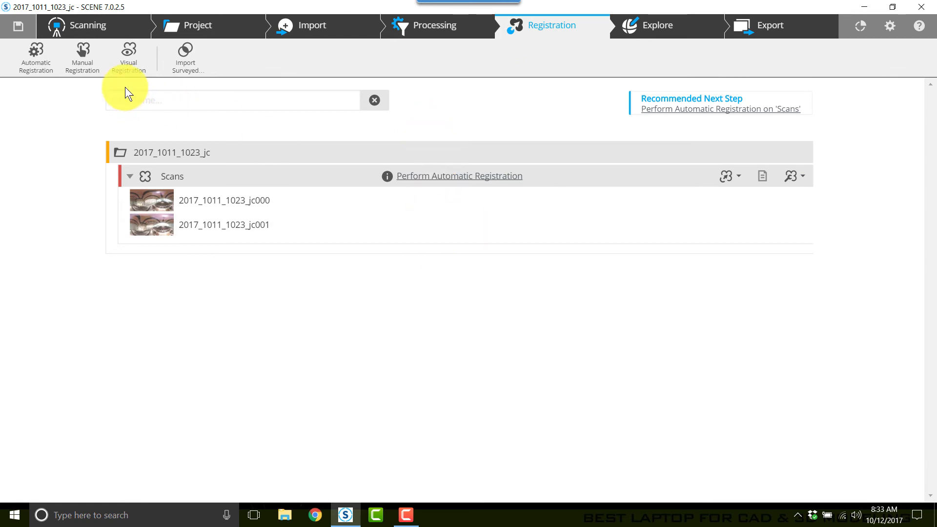
mouse_move(83, 57)
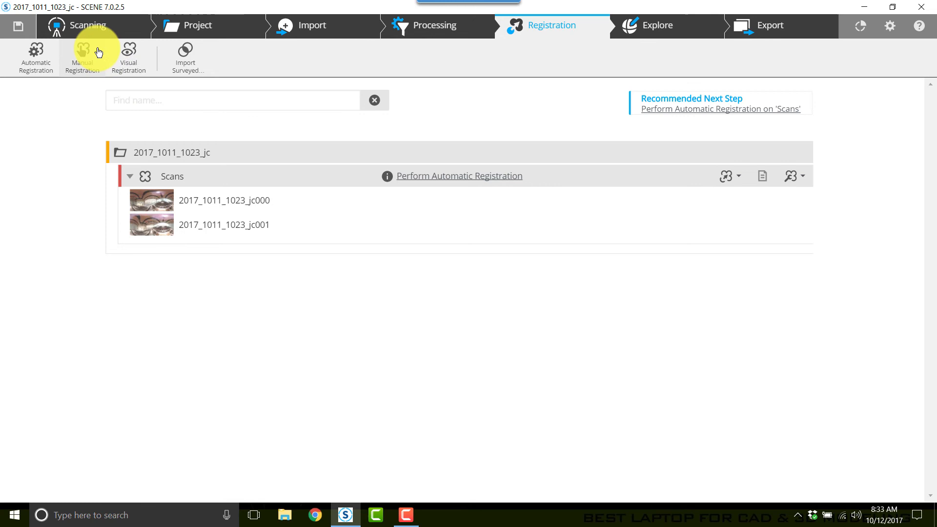
left_click(82, 57)
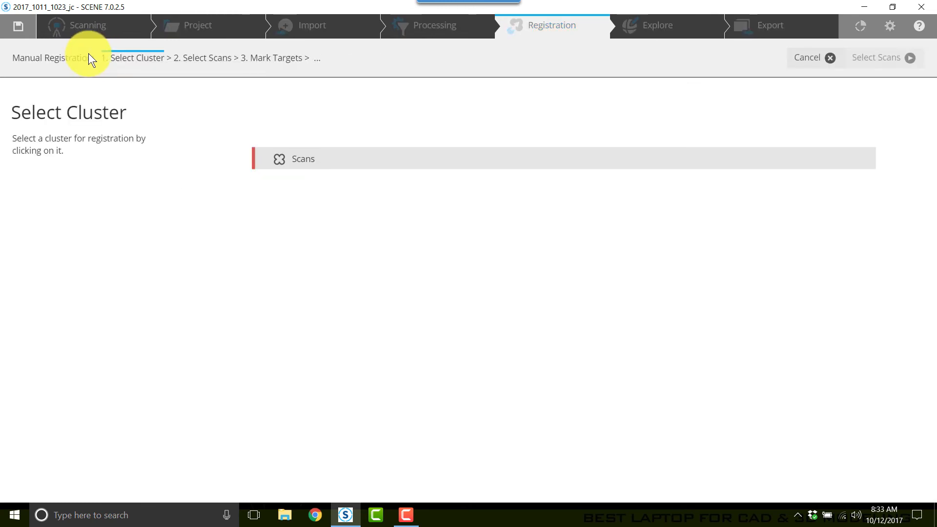
left_click(293, 158)
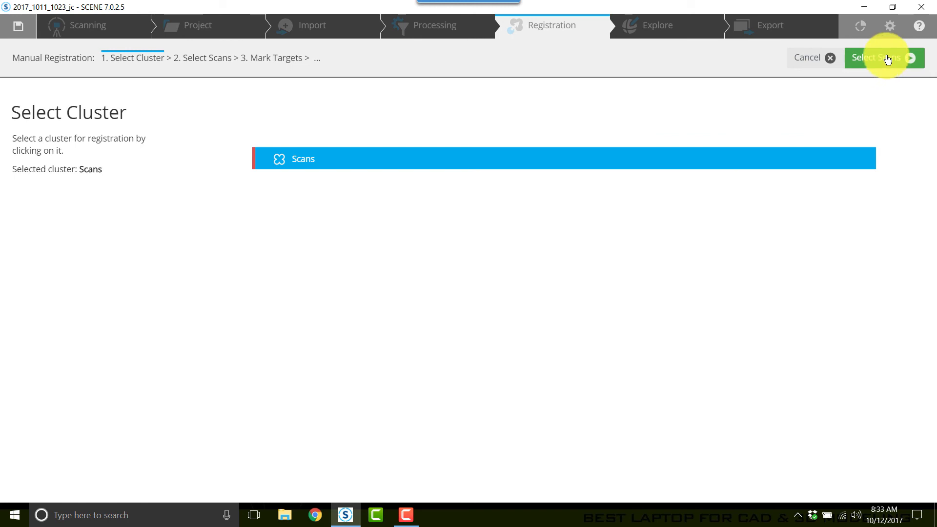
- Pair scan 2017_1011_1023_jc000 as first and 2017_1011_1023_jc001 as second for registration
left_click(884, 58)
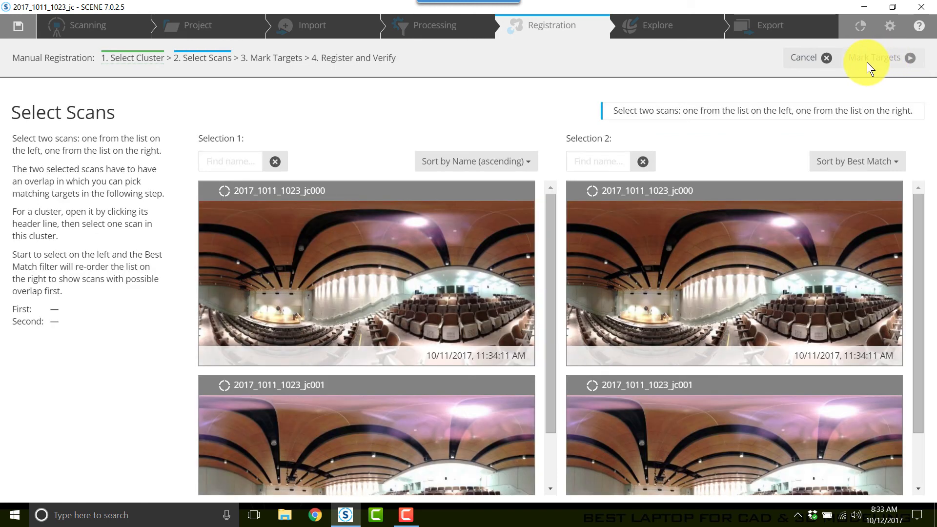
mouse_move(699, 170)
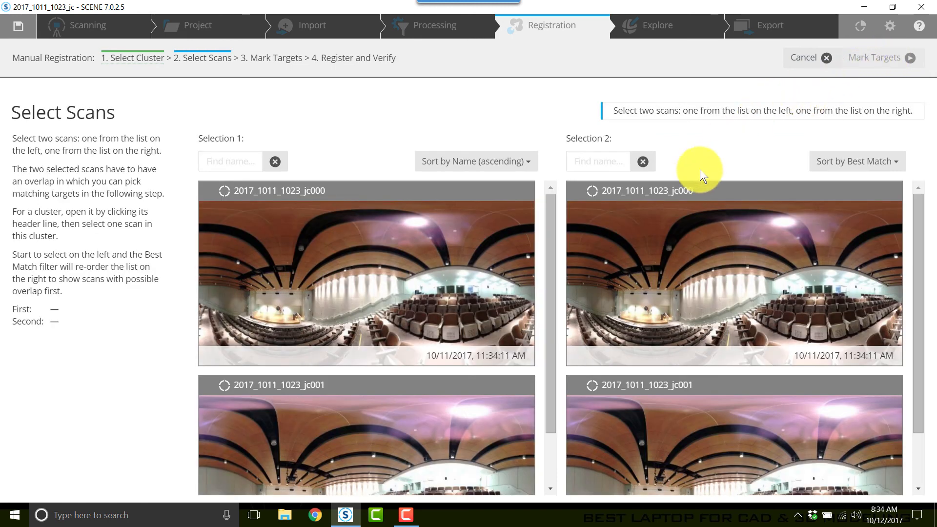
mouse_move(582, 221)
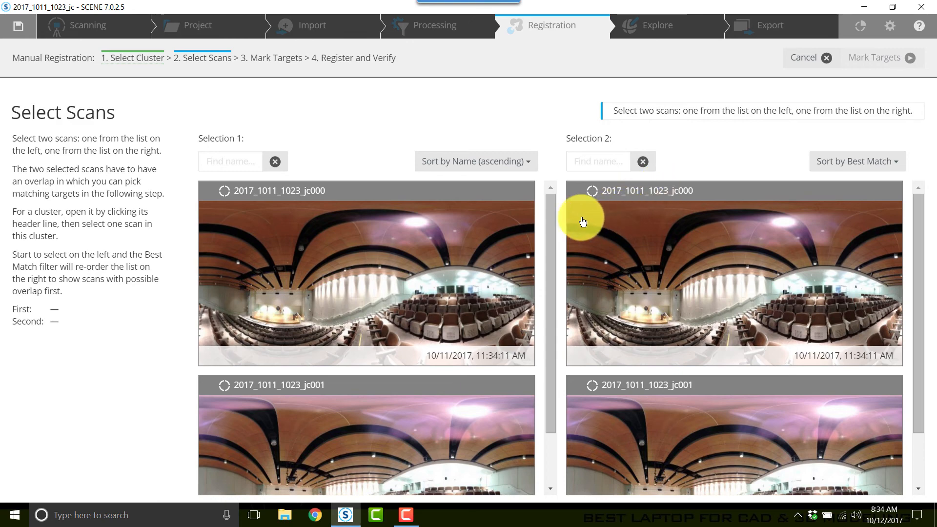
left_click(366, 272)
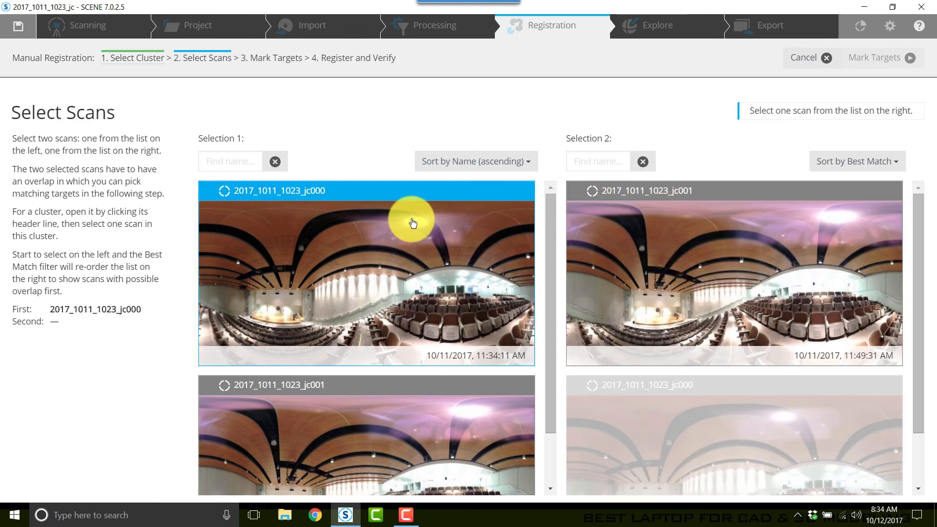
mouse_move(723, 257)
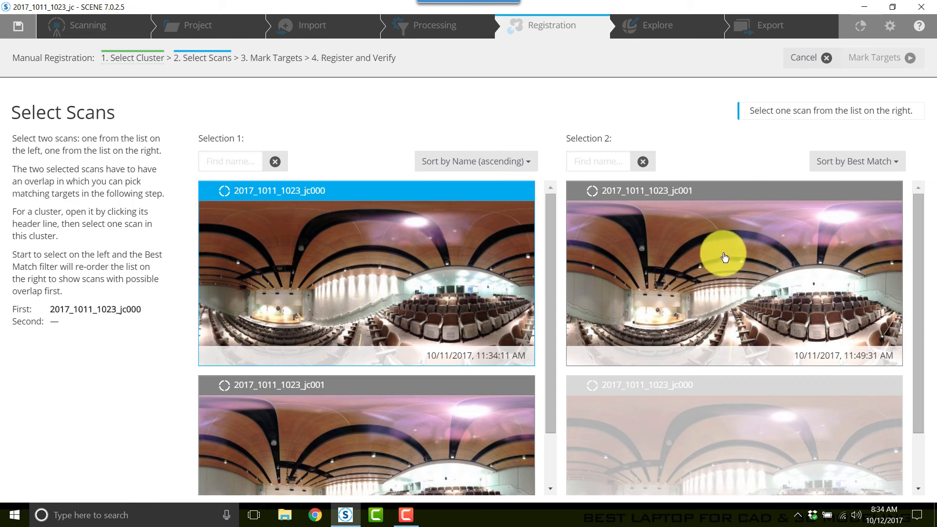
left_click(733, 272)
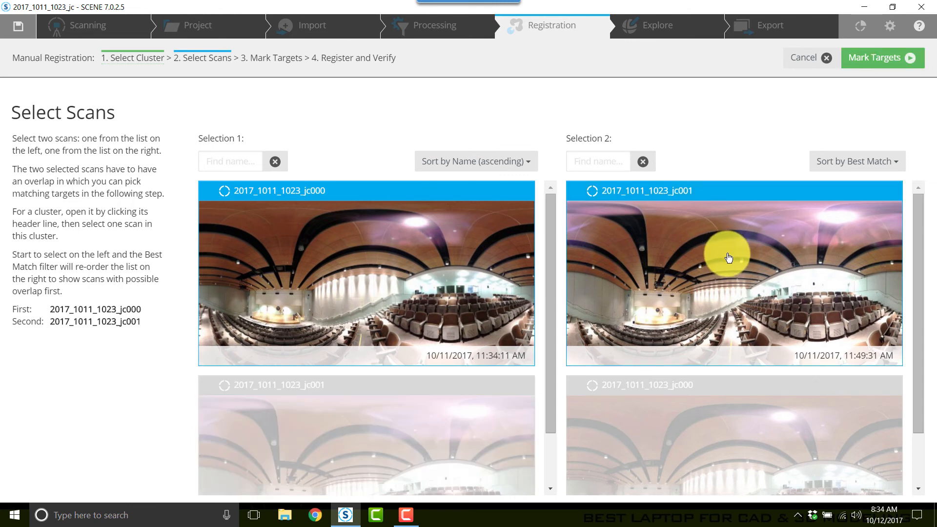
mouse_move(728, 262)
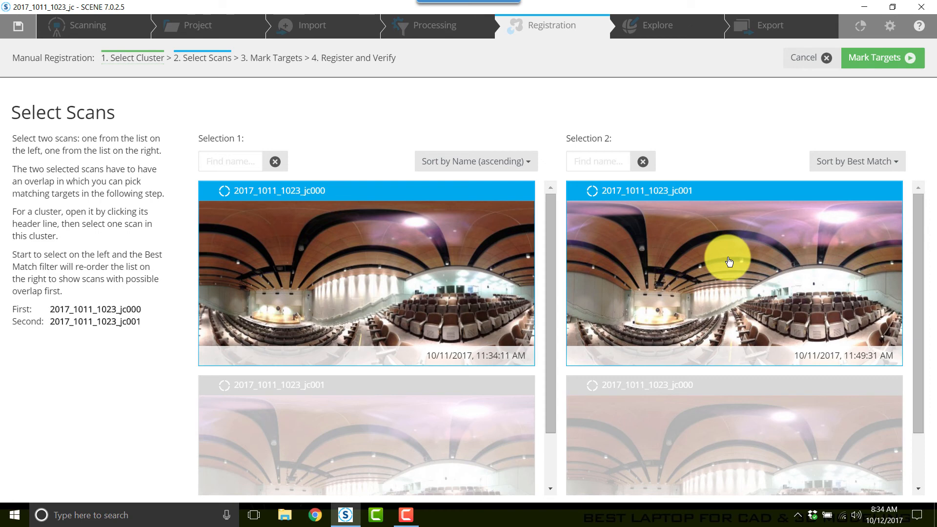
mouse_move(847, 121)
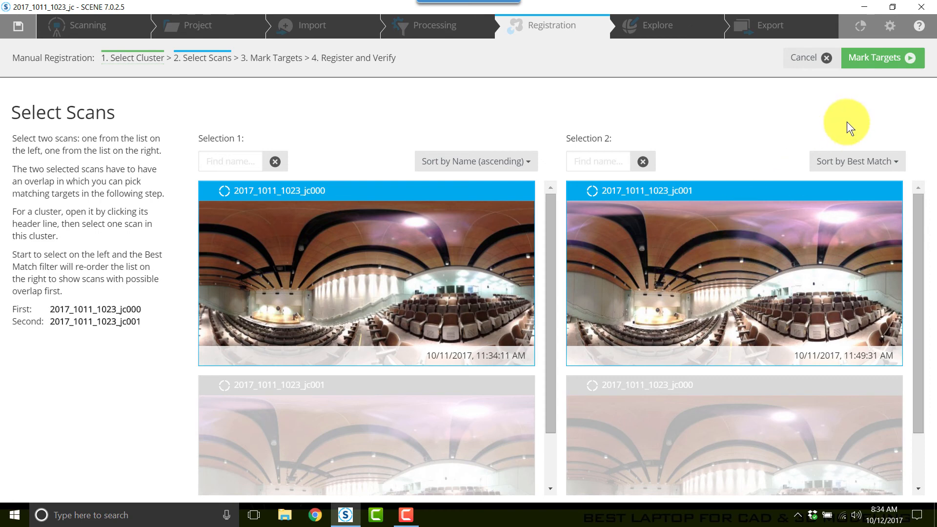
- Move to the Mark Targets step showing both scans side by side
left_click(882, 58)
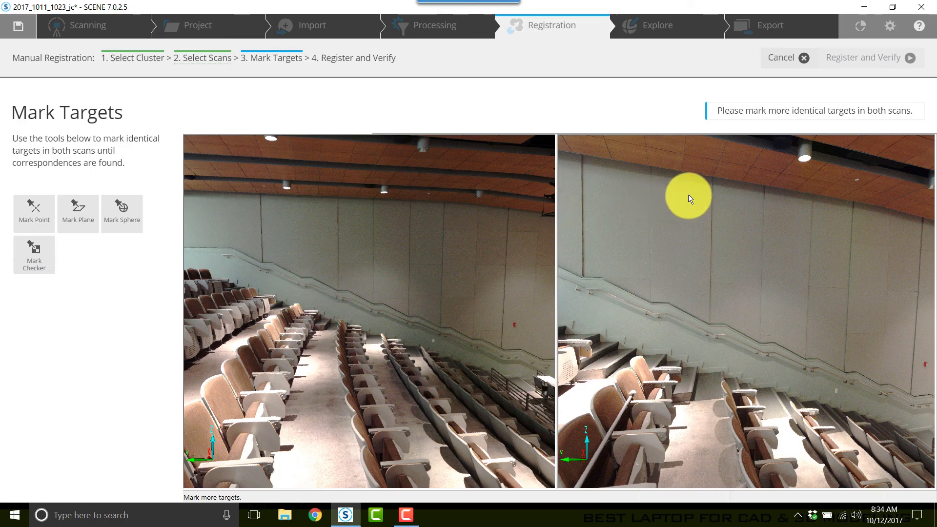
mouse_move(323, 213)
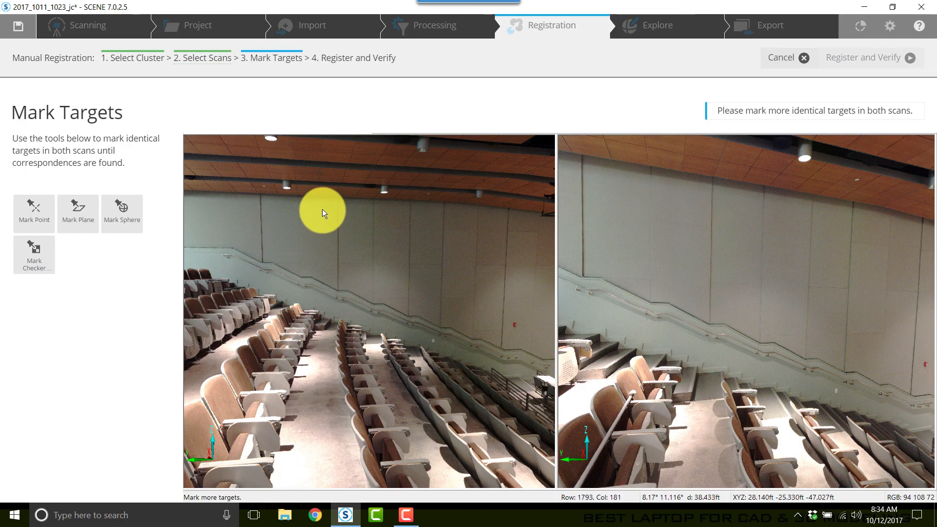
mouse_move(325, 197)
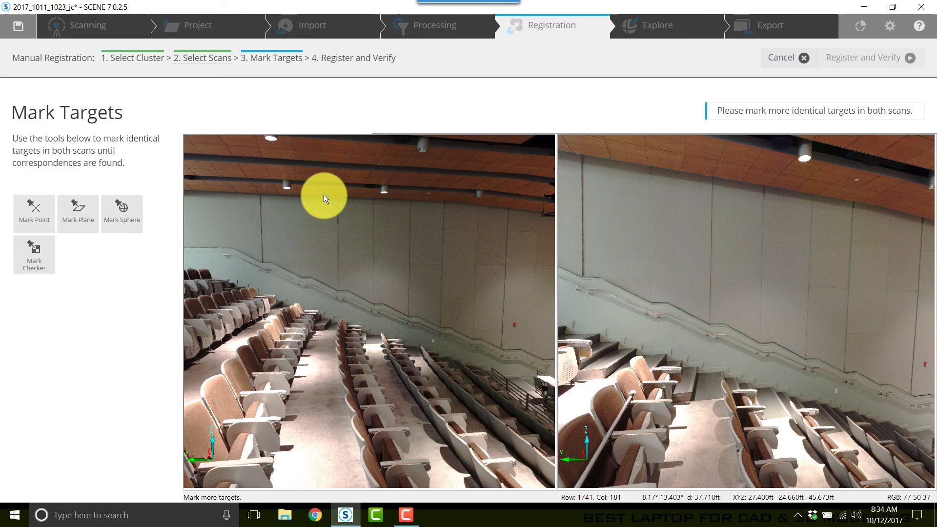
mouse_move(78, 212)
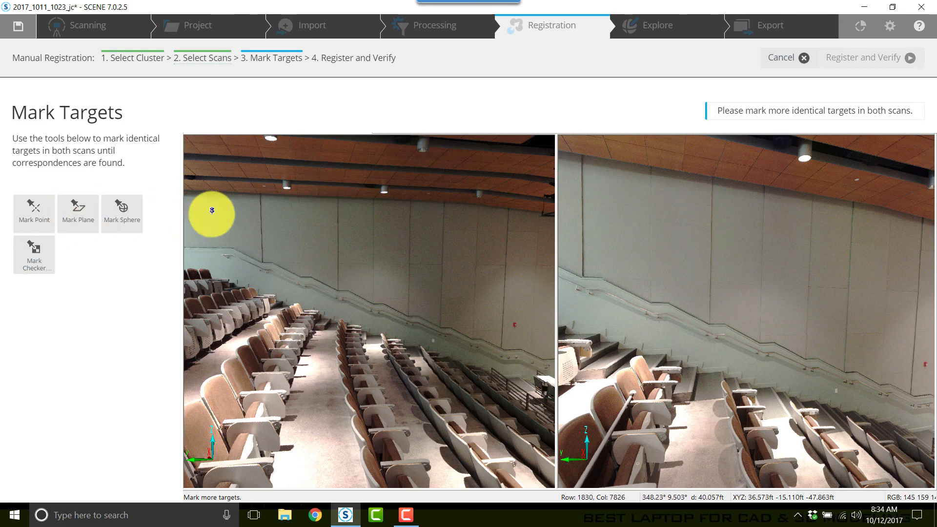
mouse_move(353, 210)
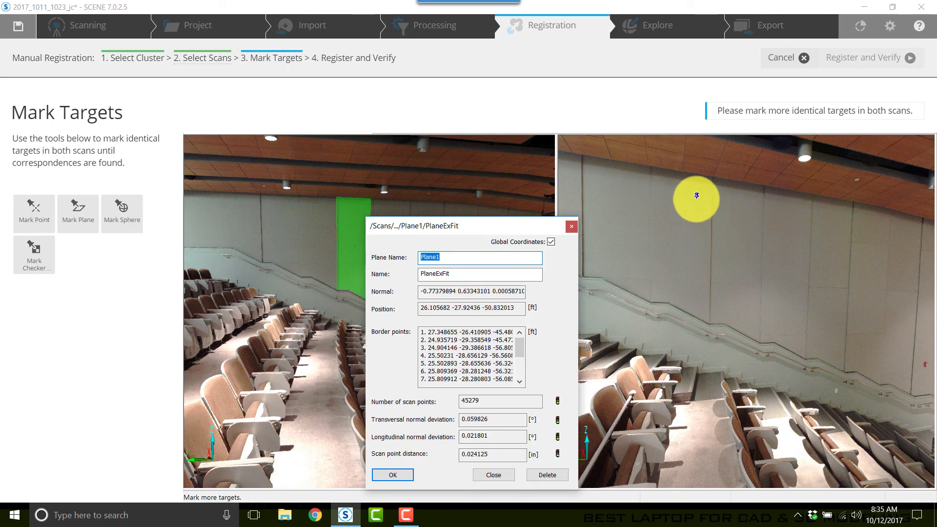
- Fit Plane2 to the matching side wall in the second scan
left_click(392, 474)
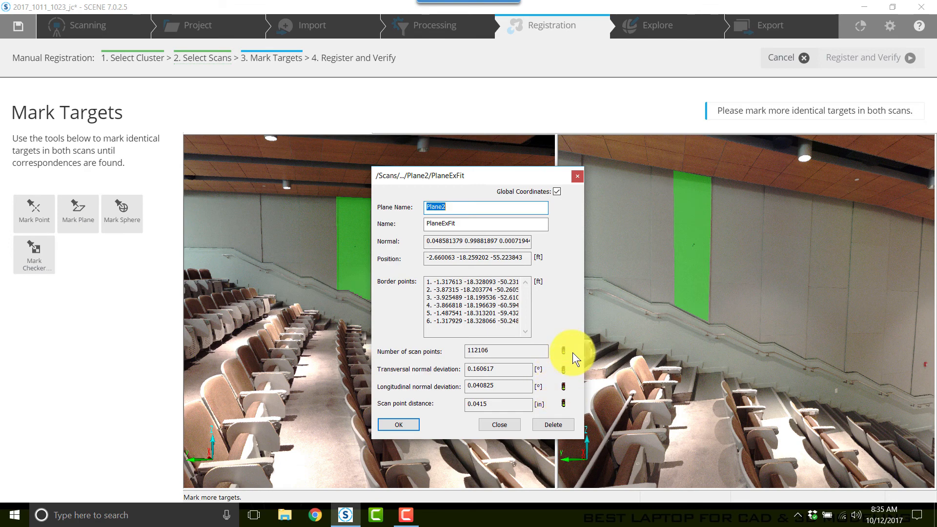
mouse_move(563, 365)
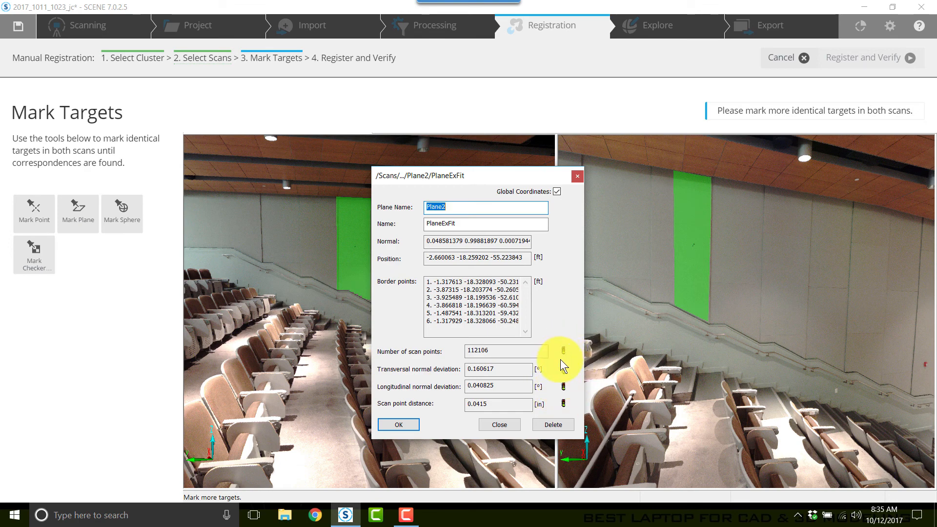
mouse_move(550, 341)
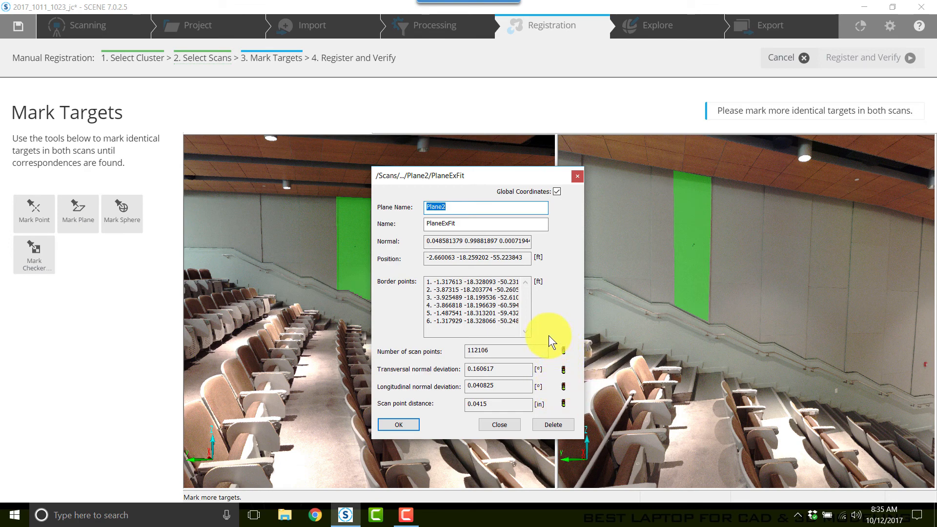
mouse_move(550, 409)
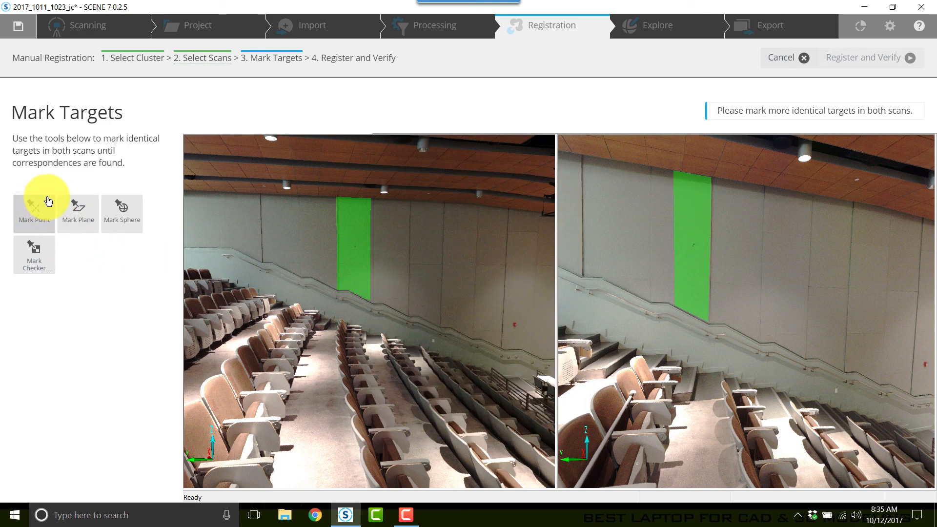
mouse_move(419, 234)
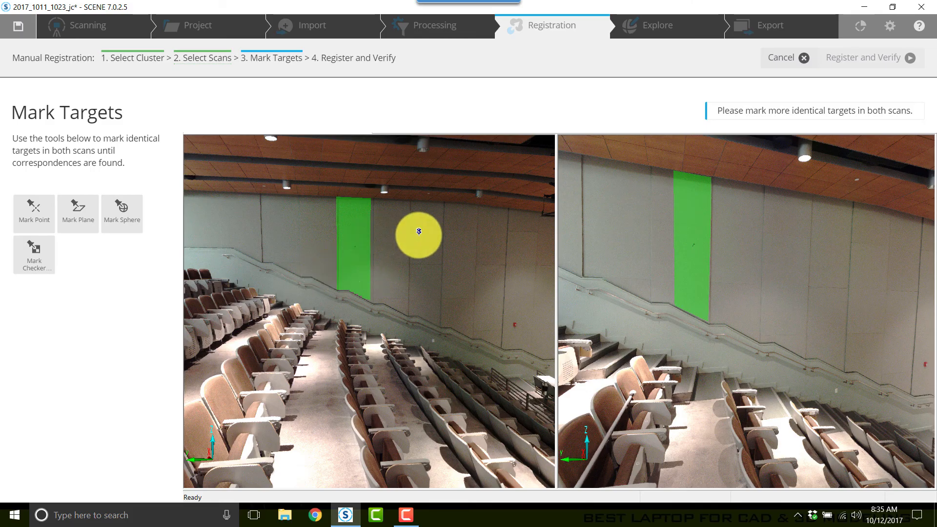
mouse_move(376, 240)
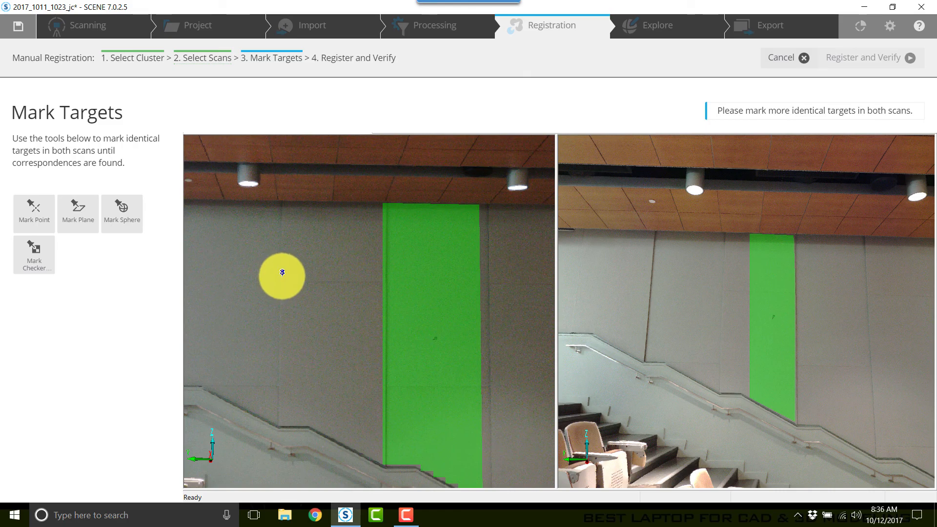
- Mark Point1 on the grey wall left of the green panel in the first scan
left_click(281, 276)
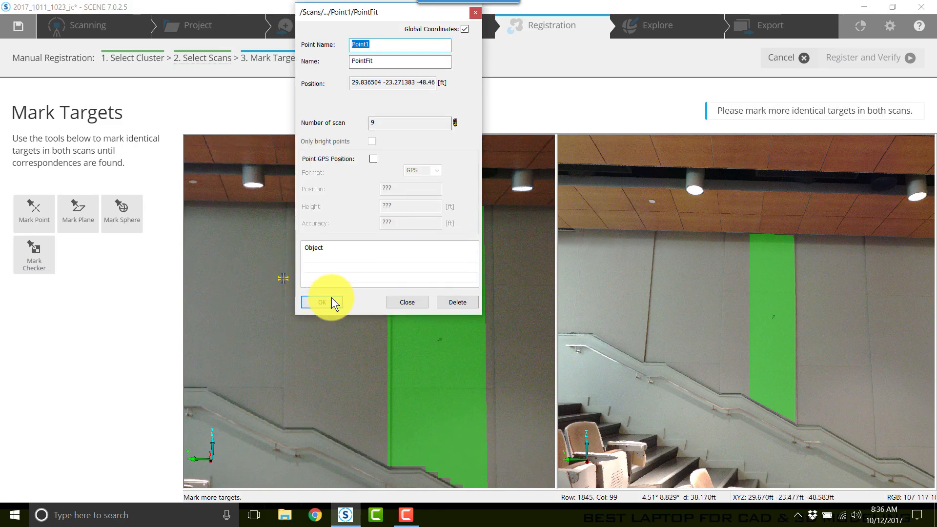
- Accept Point1 and mark and accept the matching wall point in the second scan
left_click(322, 302)
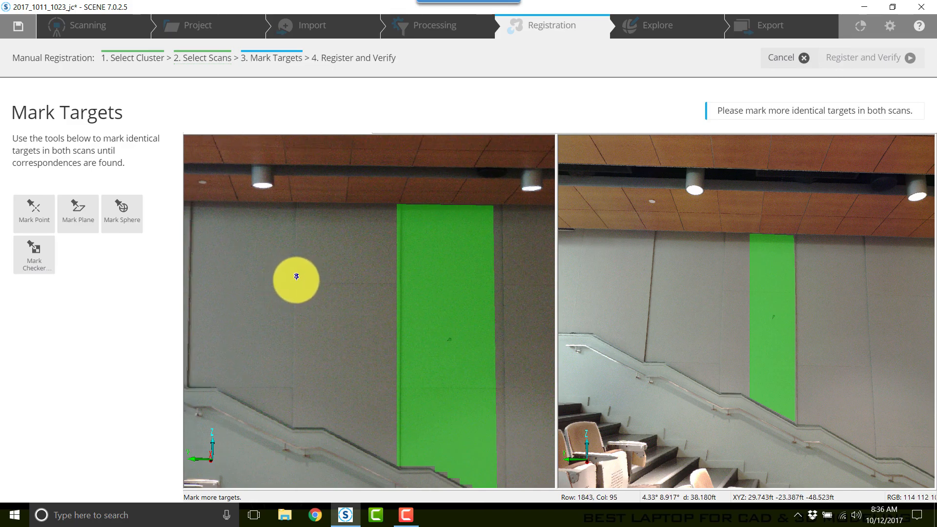
mouse_move(367, 299)
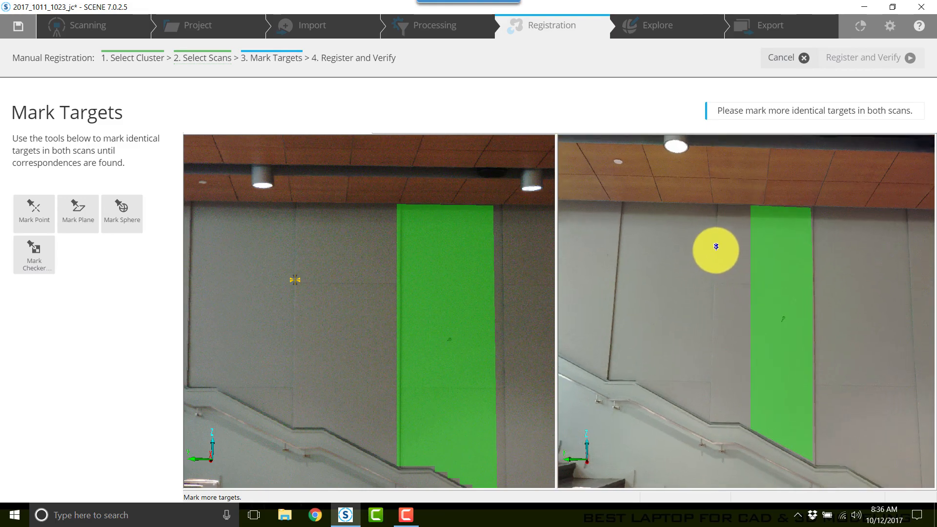
left_click(323, 268)
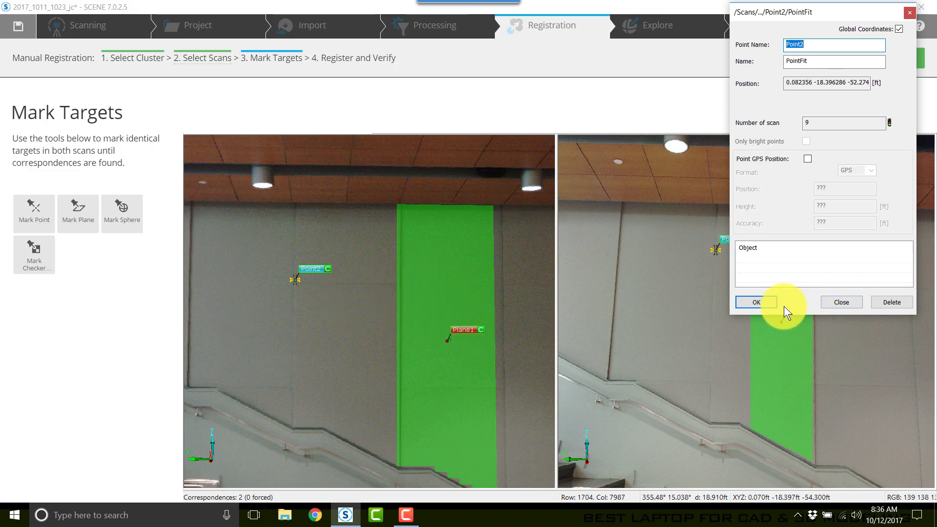
left_click(756, 302)
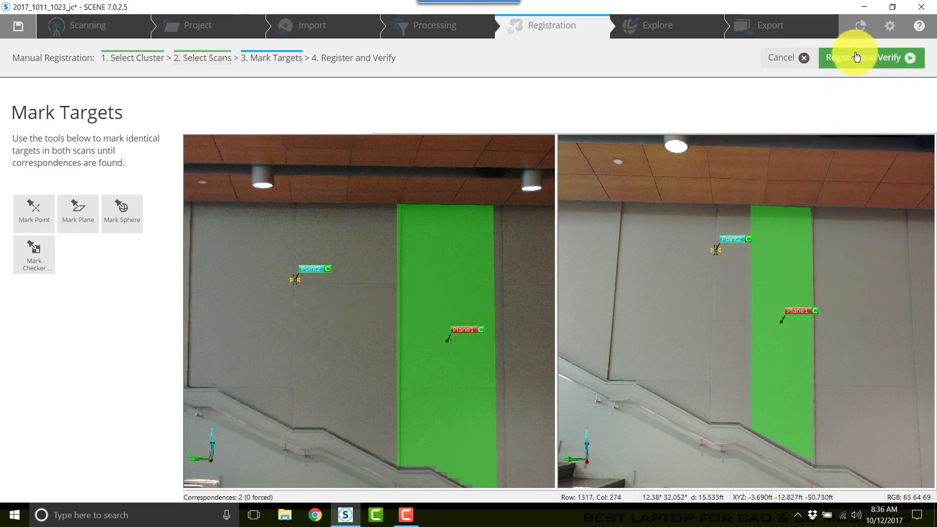
- Register and verify the two scans using the marked plane and point targets
left_click(865, 57)
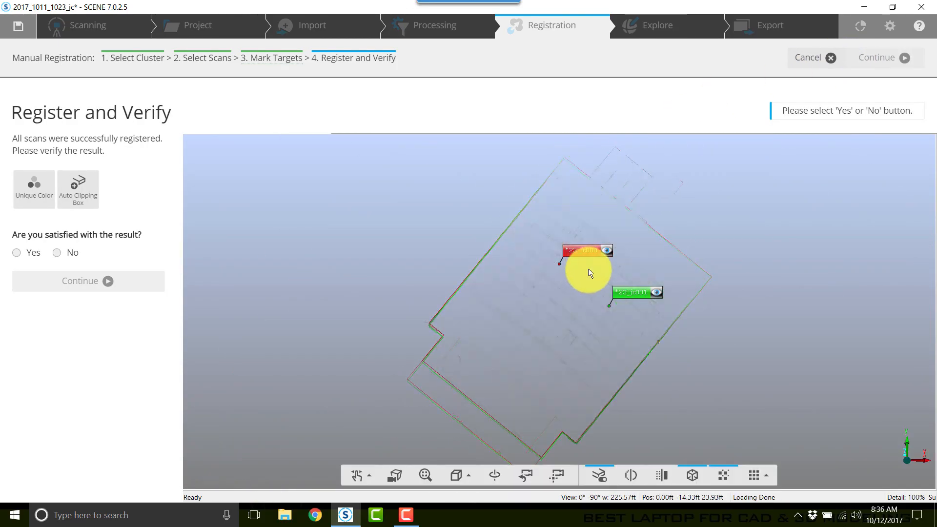
mouse_move(585, 295)
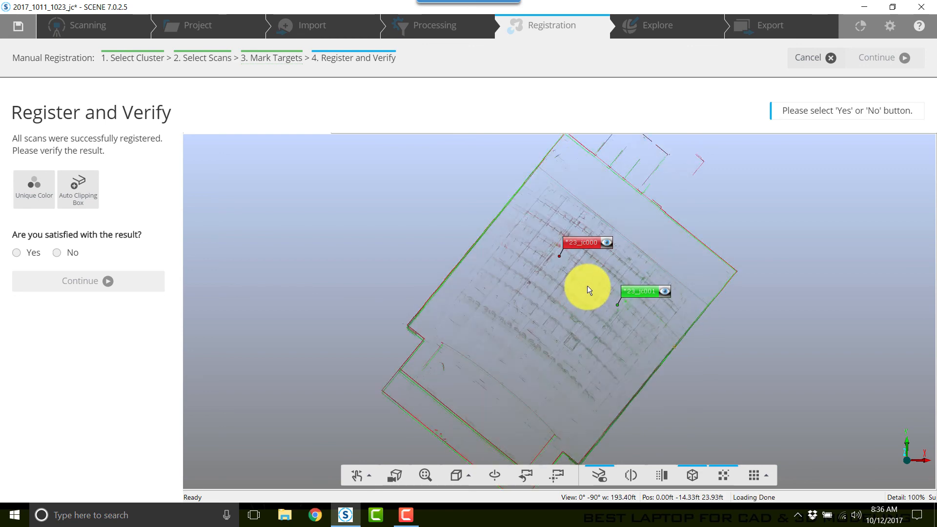
mouse_move(574, 286)
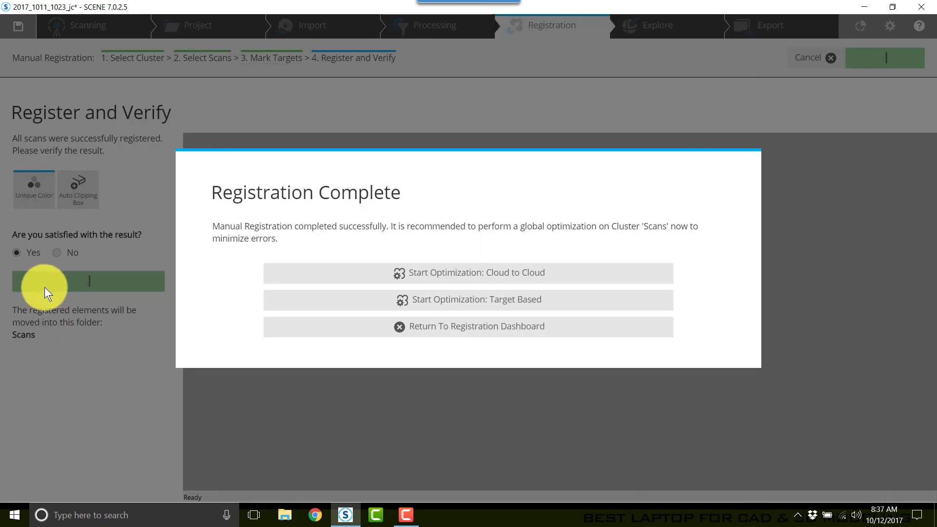
mouse_move(443, 266)
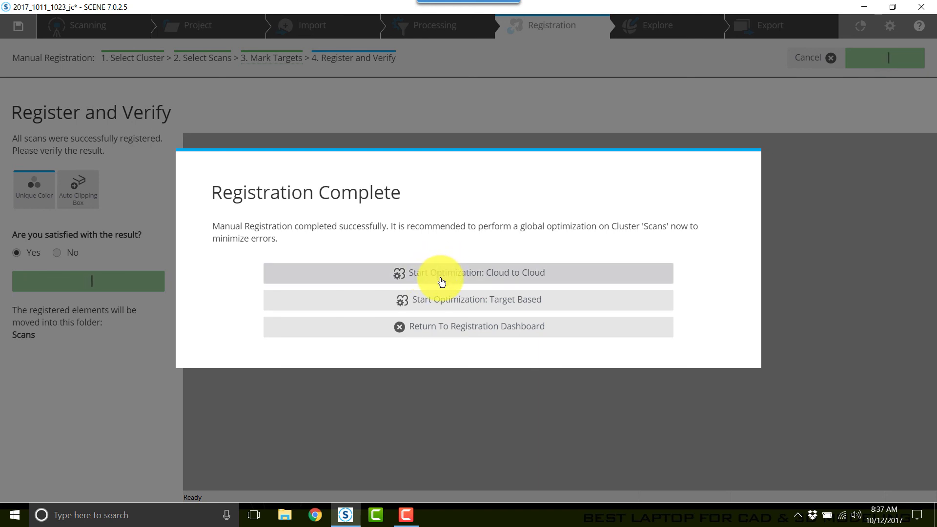
mouse_move(438, 285)
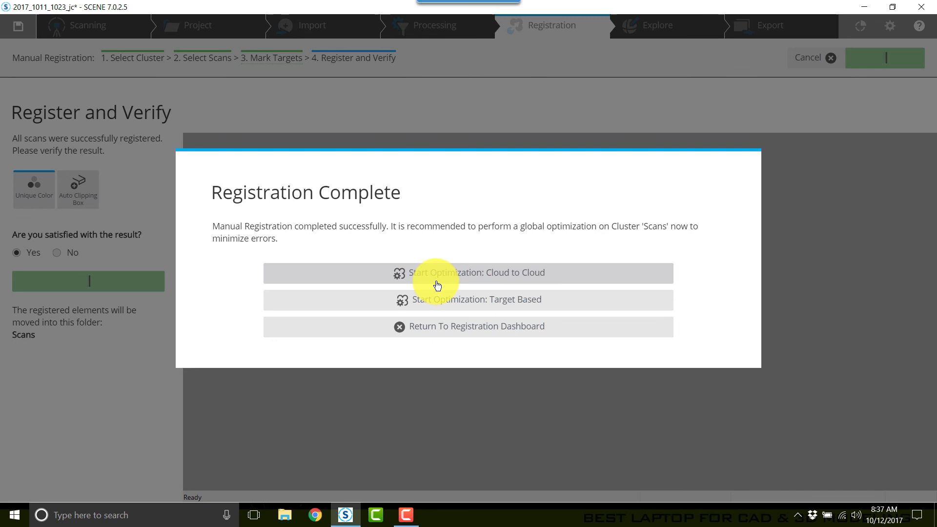
- Start cloud-to-cloud optimization of the Scans cluster from the Registration Complete dialog
left_click(469, 272)
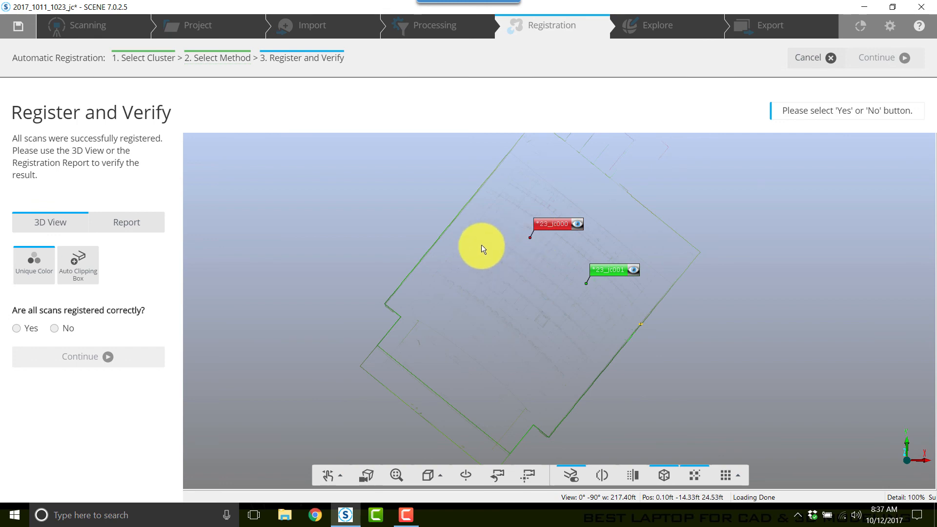
mouse_move(248, 281)
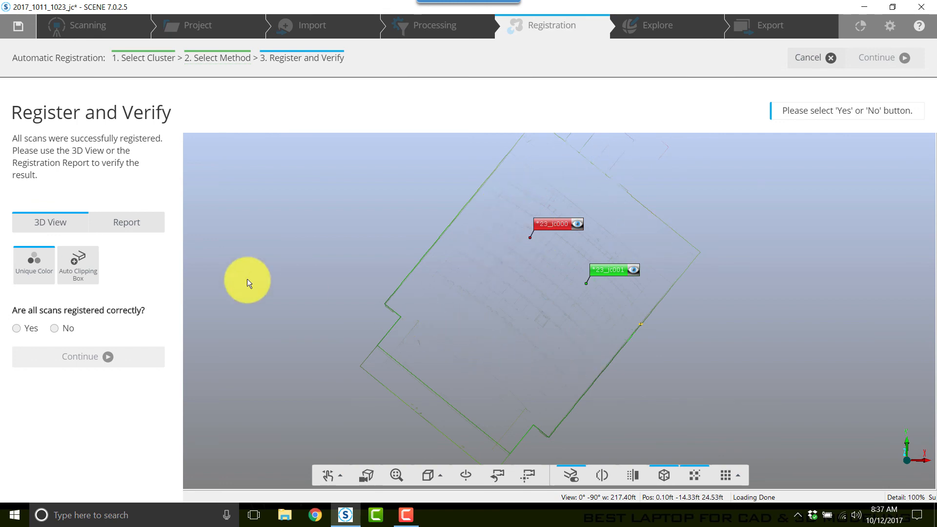
- Review the report's error and overlap statistics, then open the registered scans in Explore
left_click(126, 222)
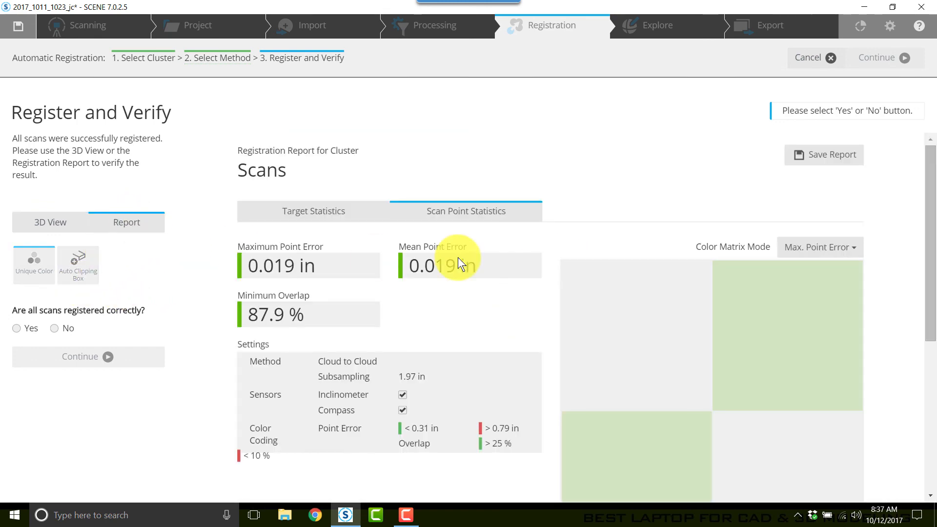
mouse_move(338, 254)
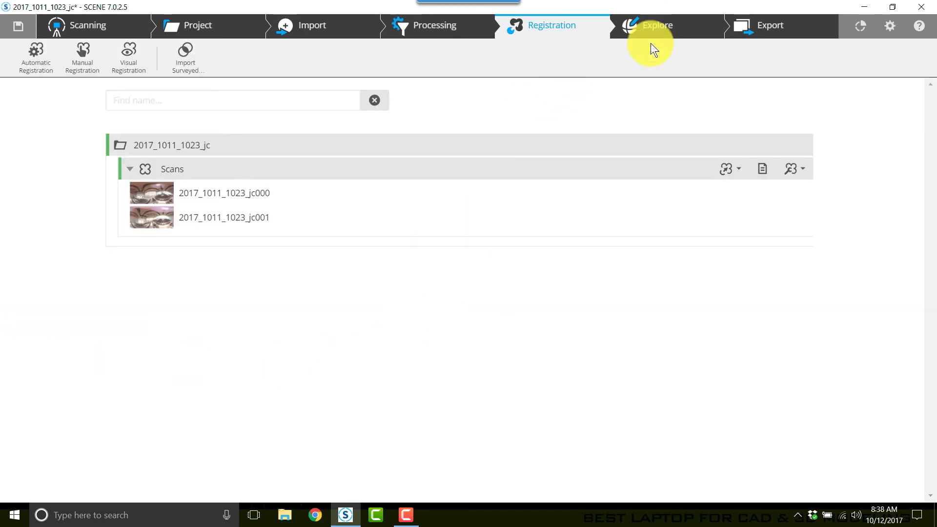
left_click(657, 26)
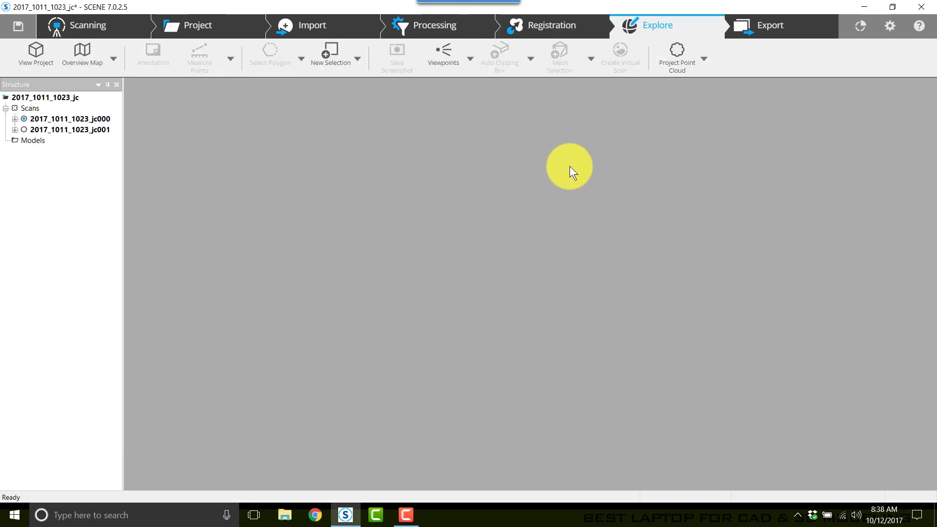